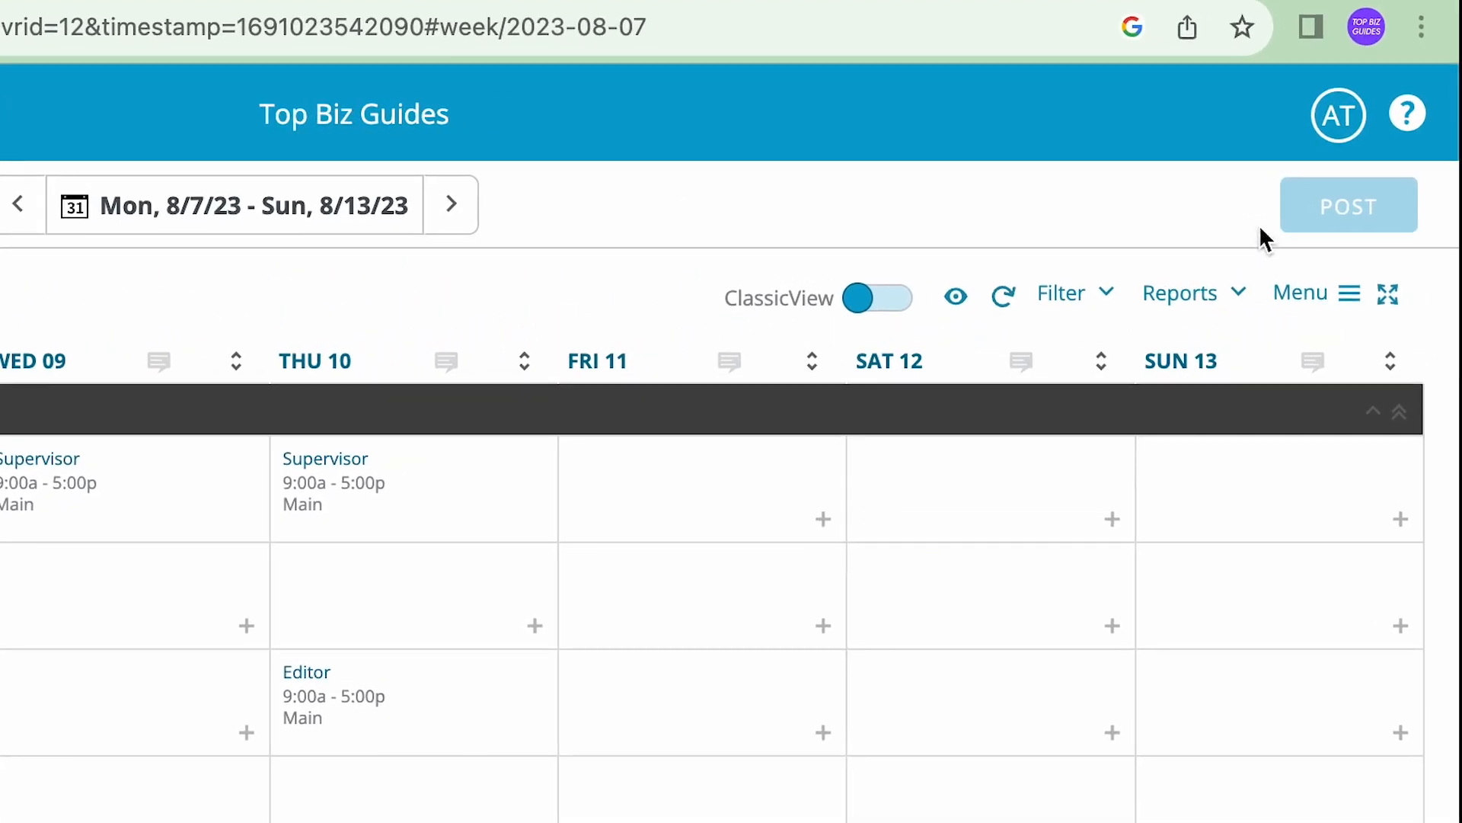
mouse_move(1231, 263)
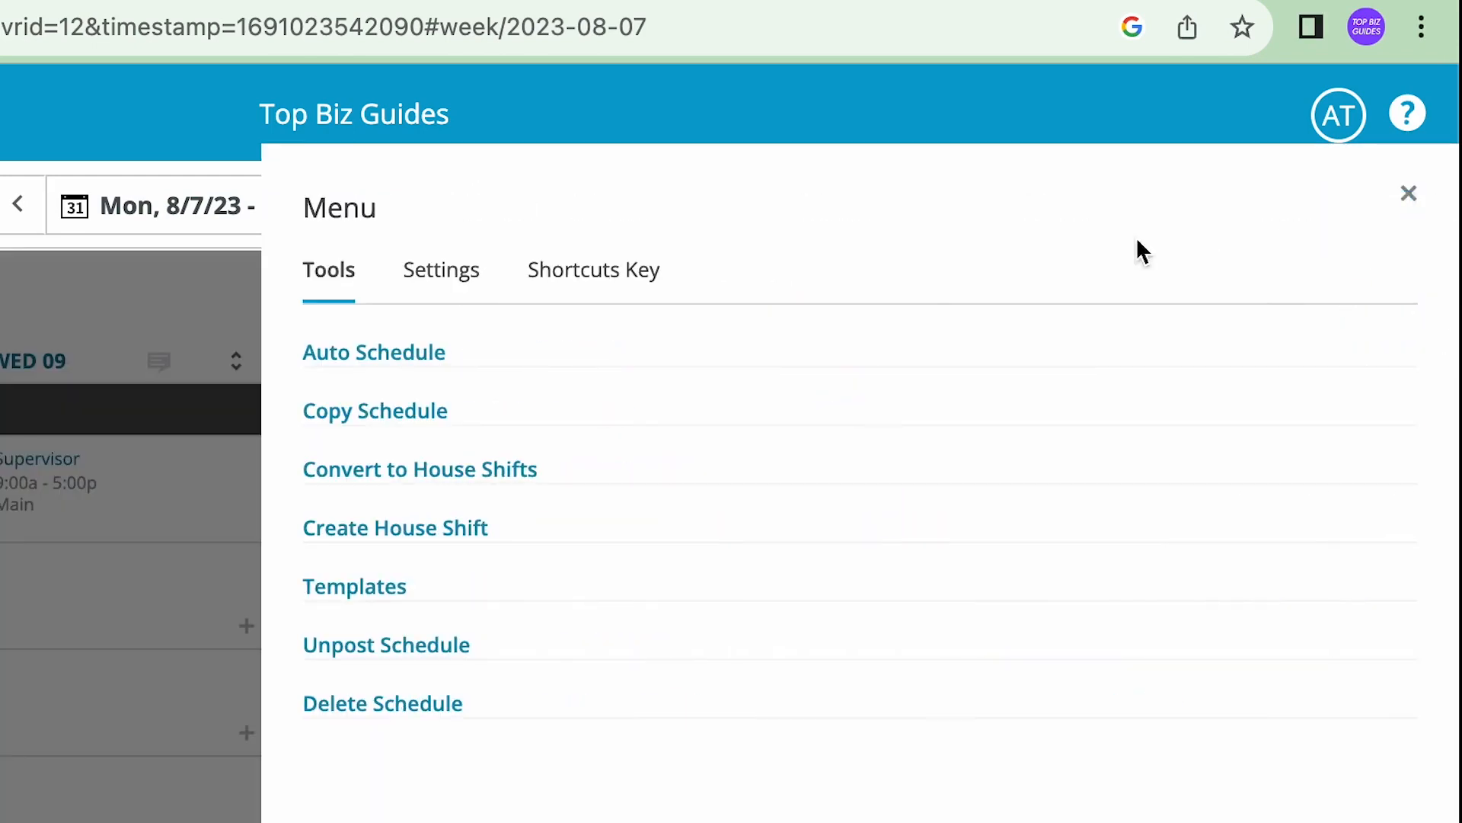
Step: Unpost the Main schedule for the week of Aug 7–13, 2023
left_click(385, 645)
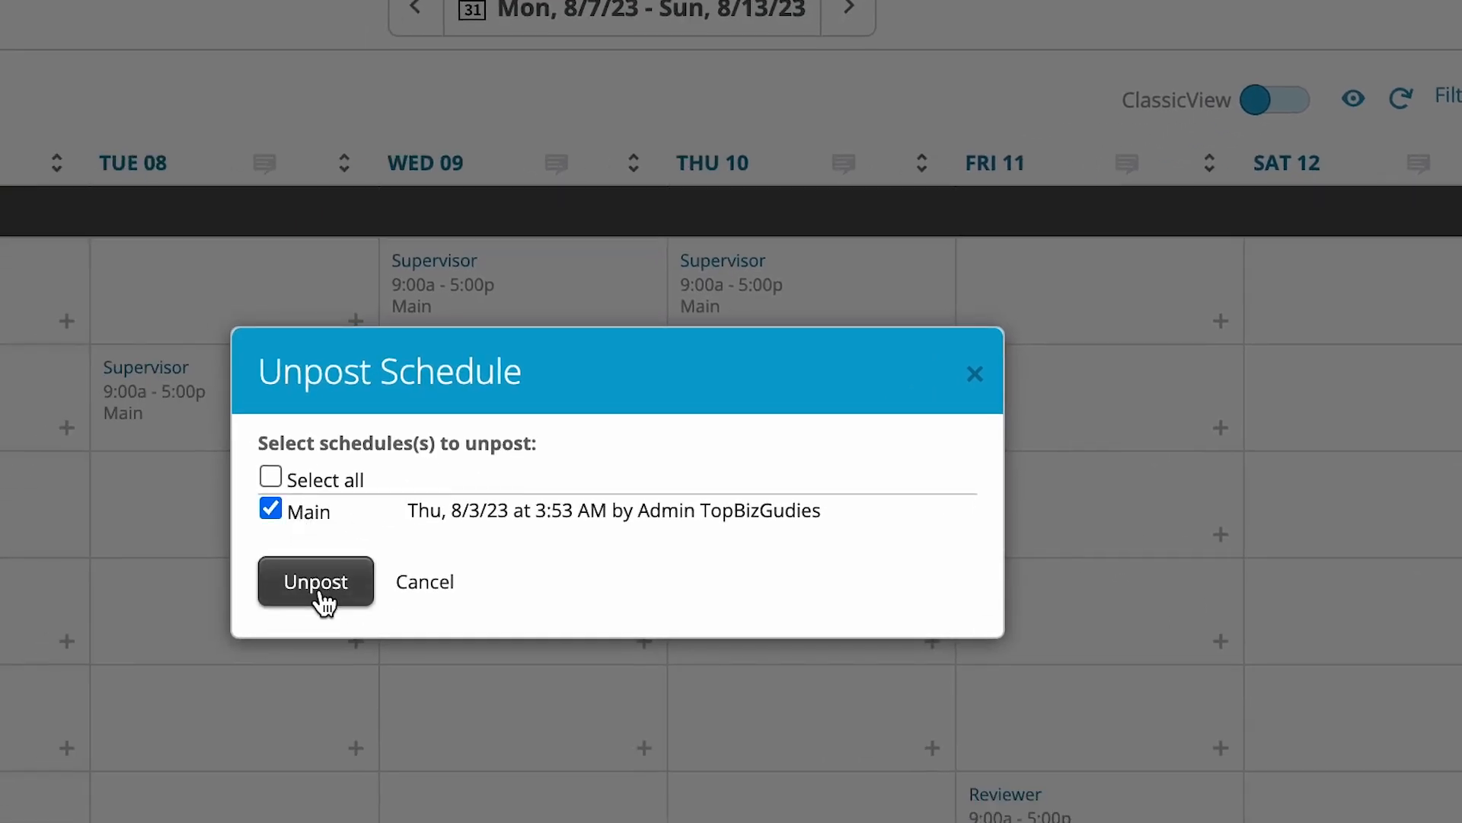
left_click(315, 581)
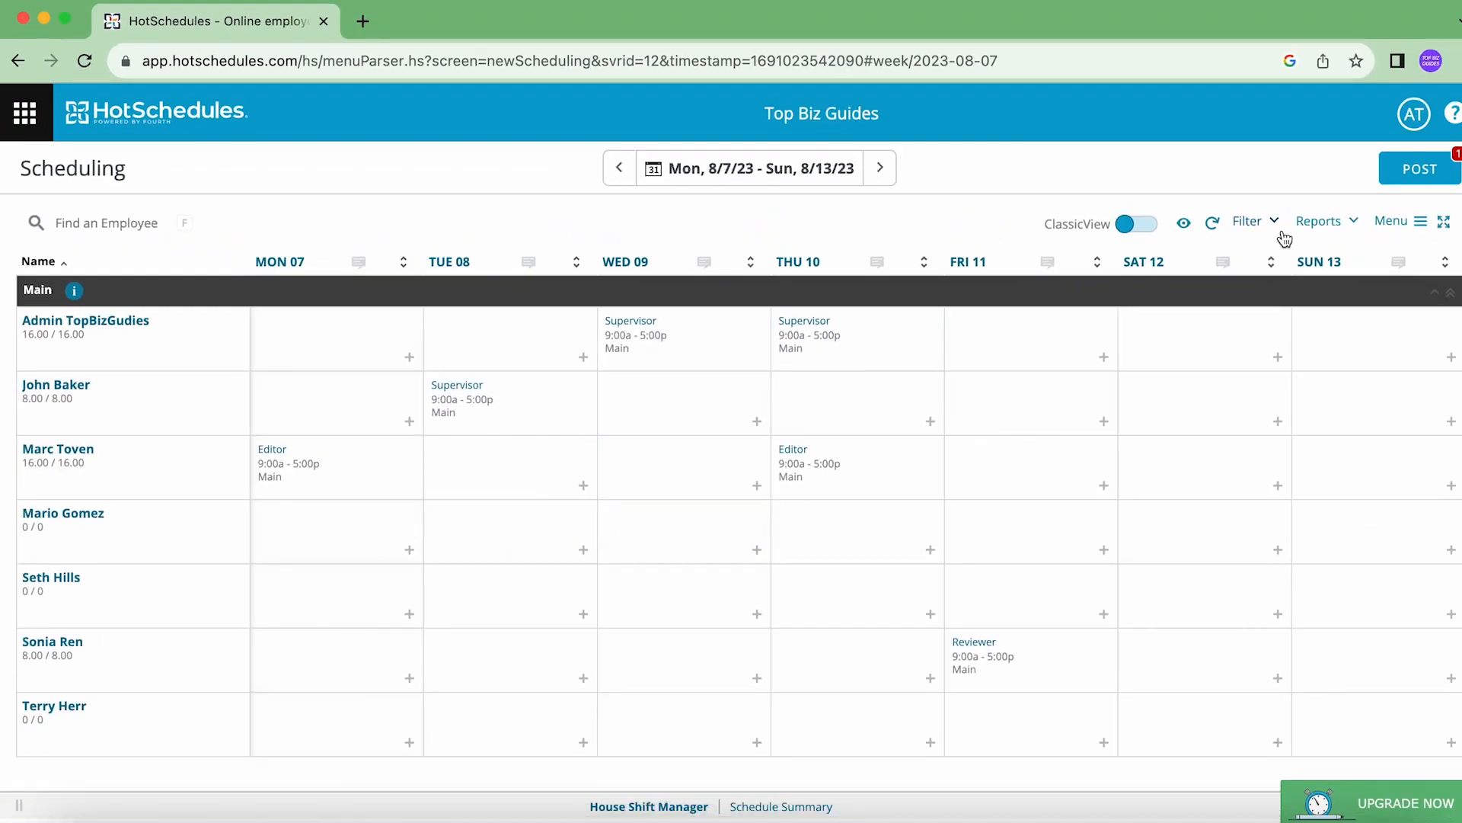
Step: Open the Auto Schedule settings from the Tools menu
left_click(1397, 221)
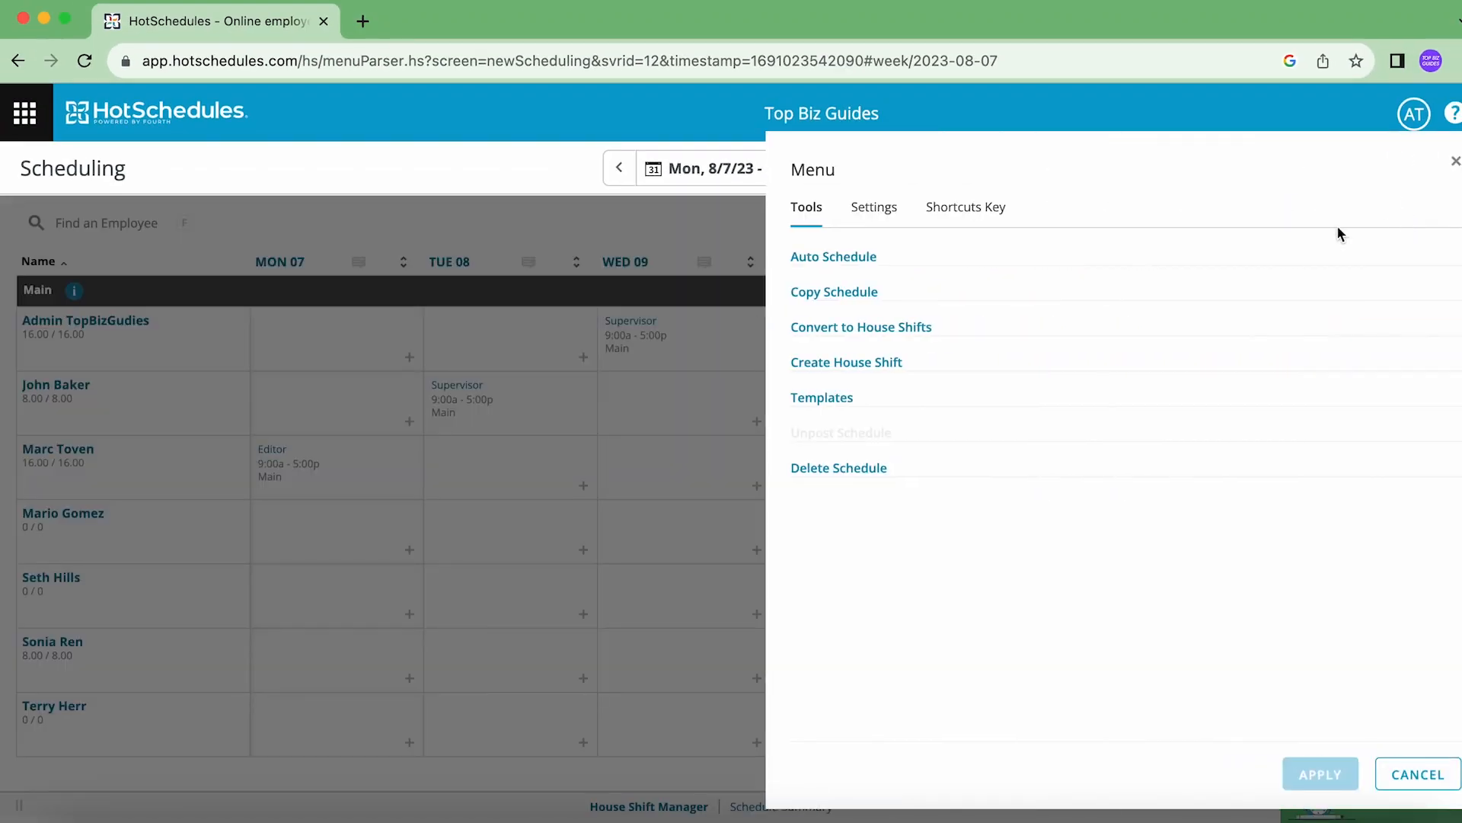
left_click(832, 256)
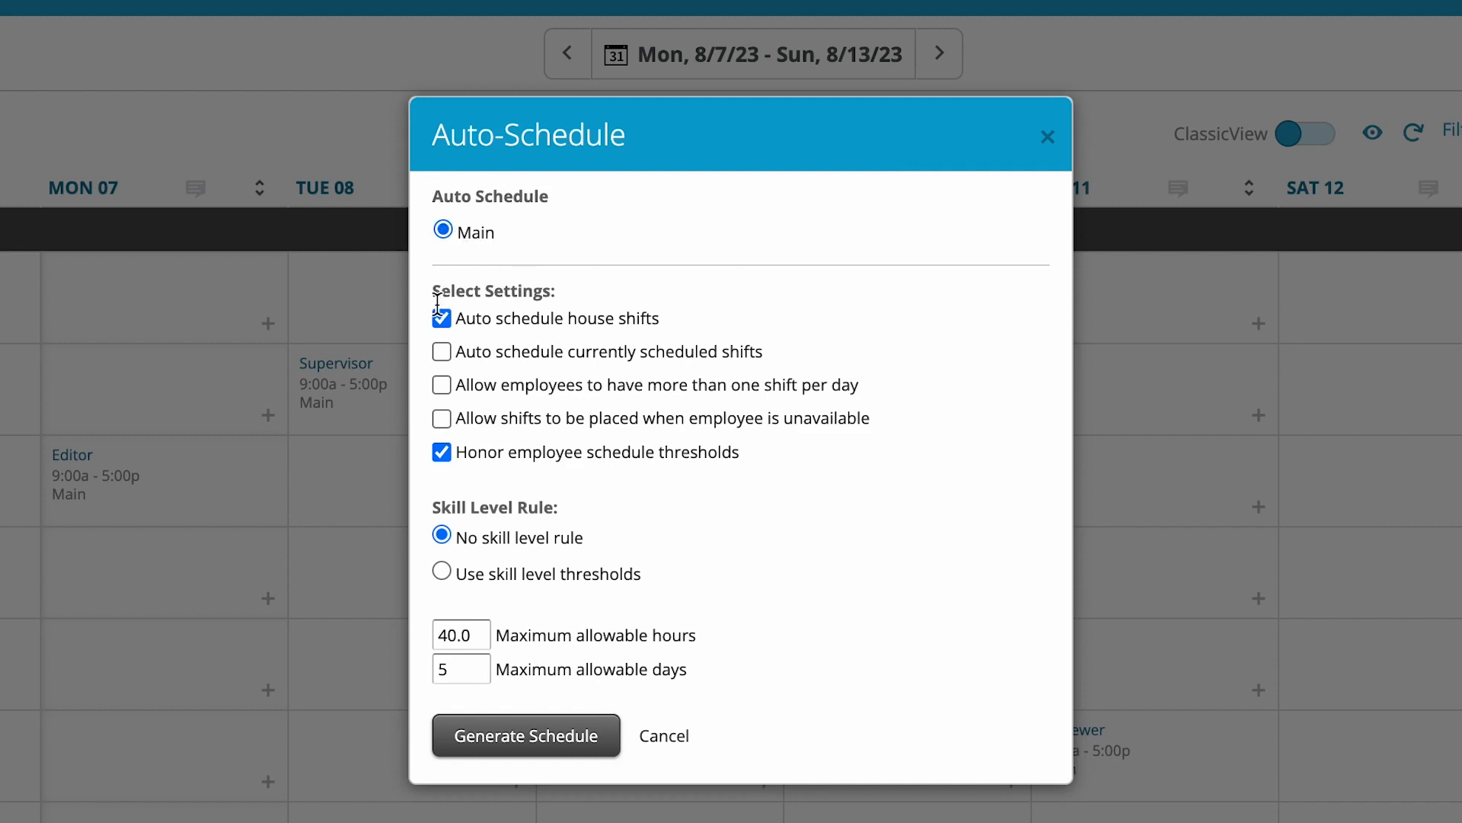
mouse_move(482, 474)
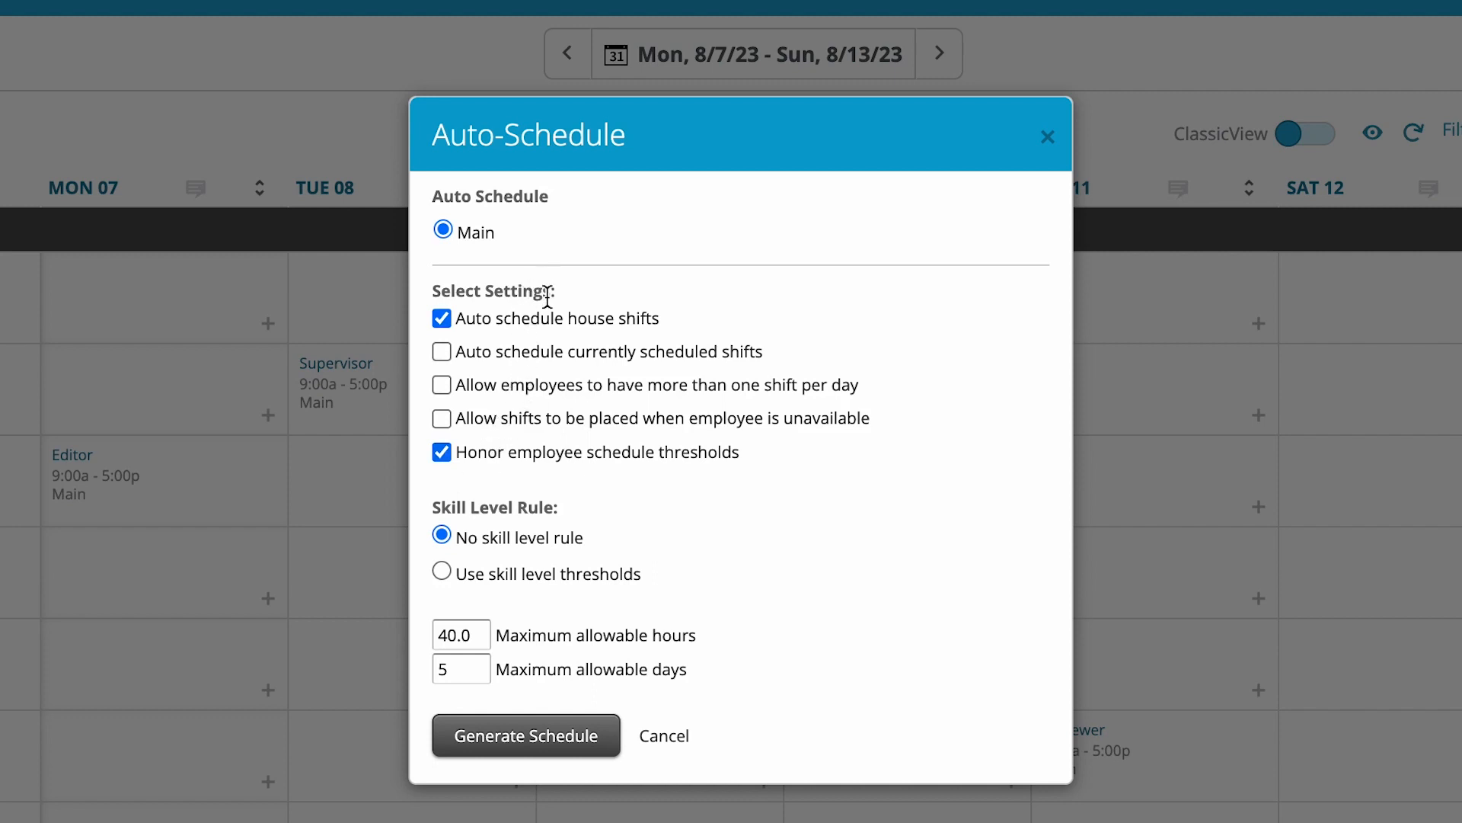
mouse_move(511, 320)
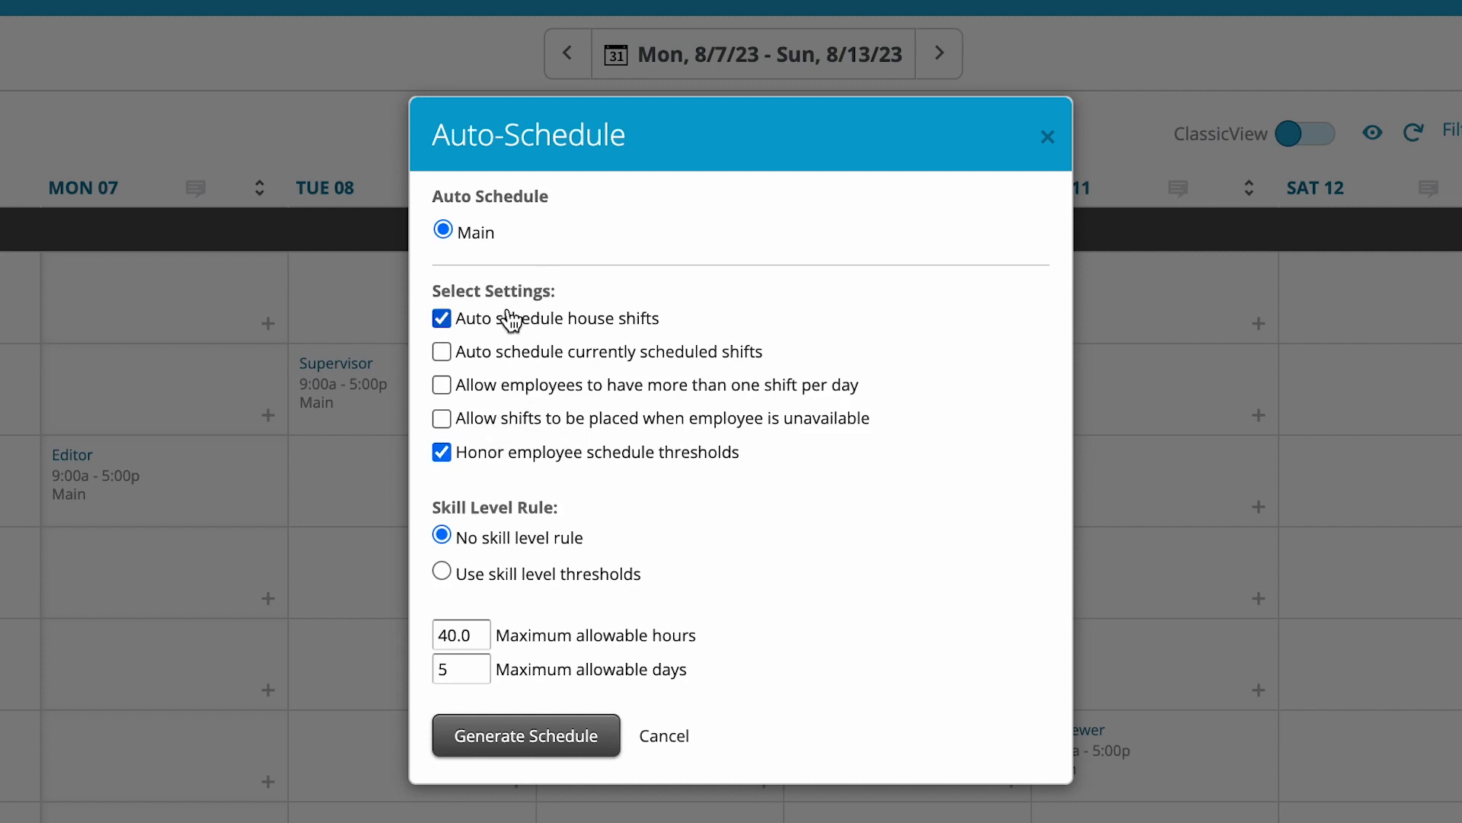
mouse_move(586, 373)
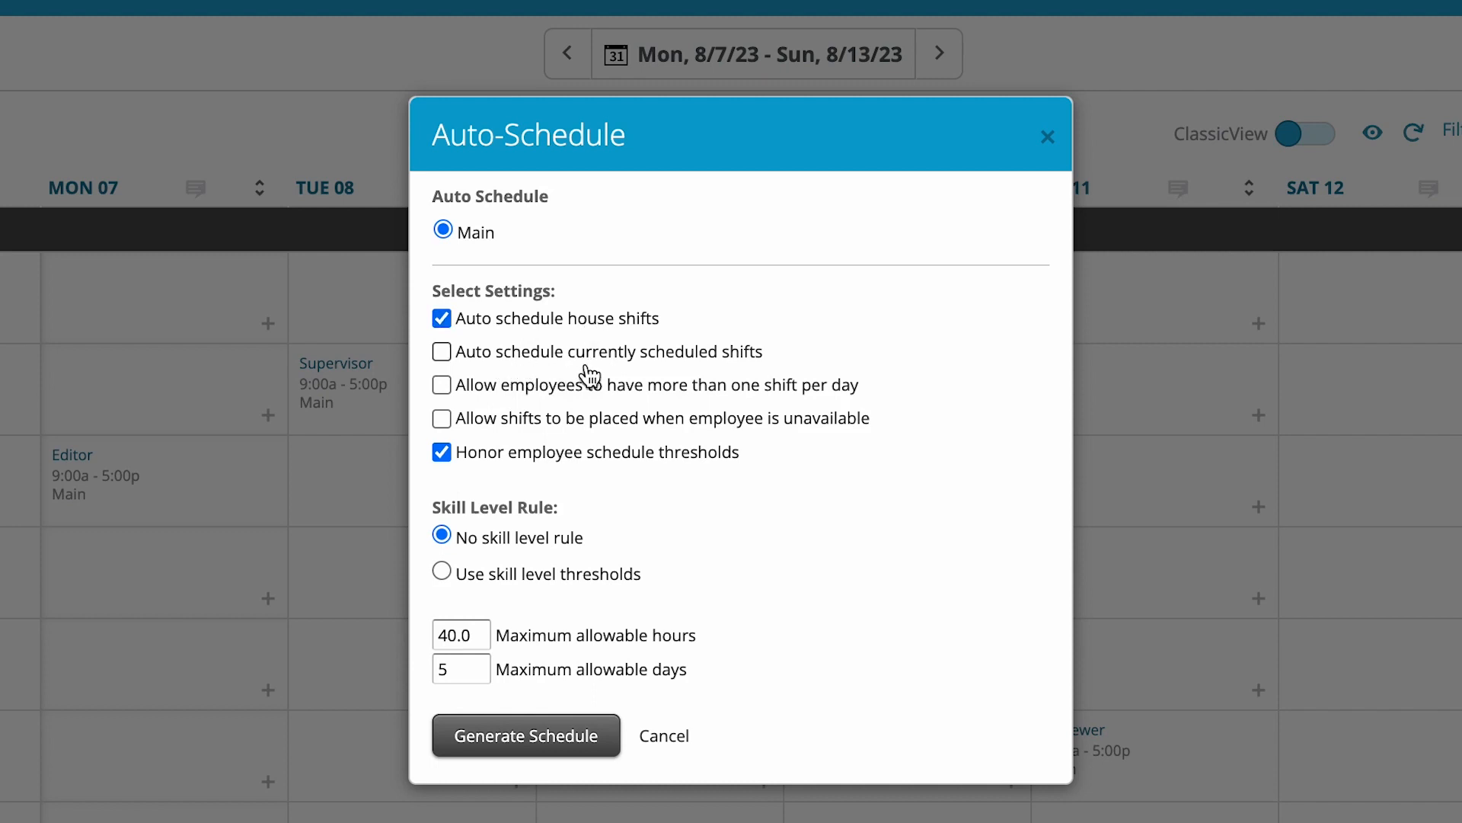
mouse_move(585, 410)
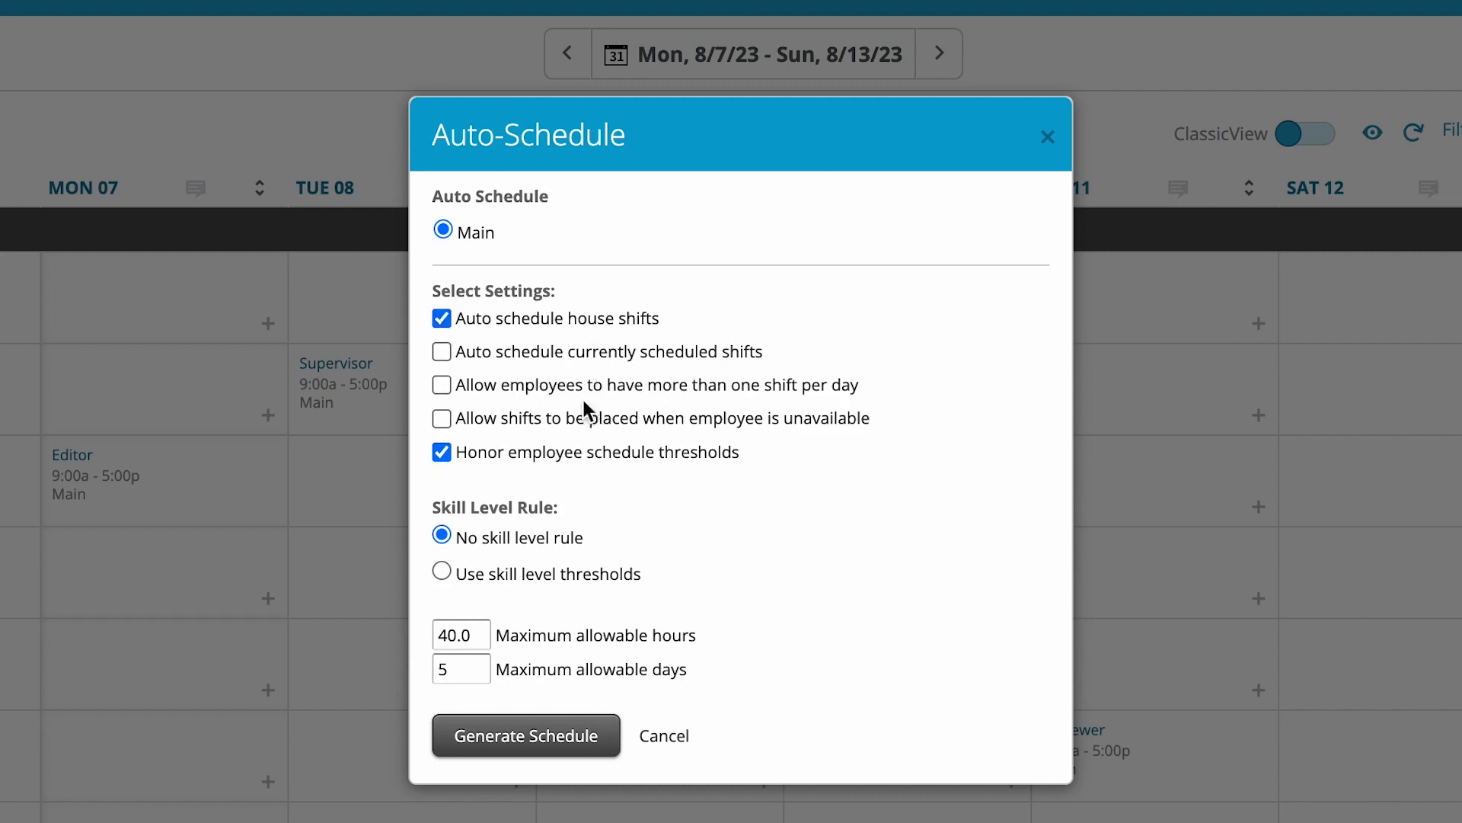
mouse_move(651, 407)
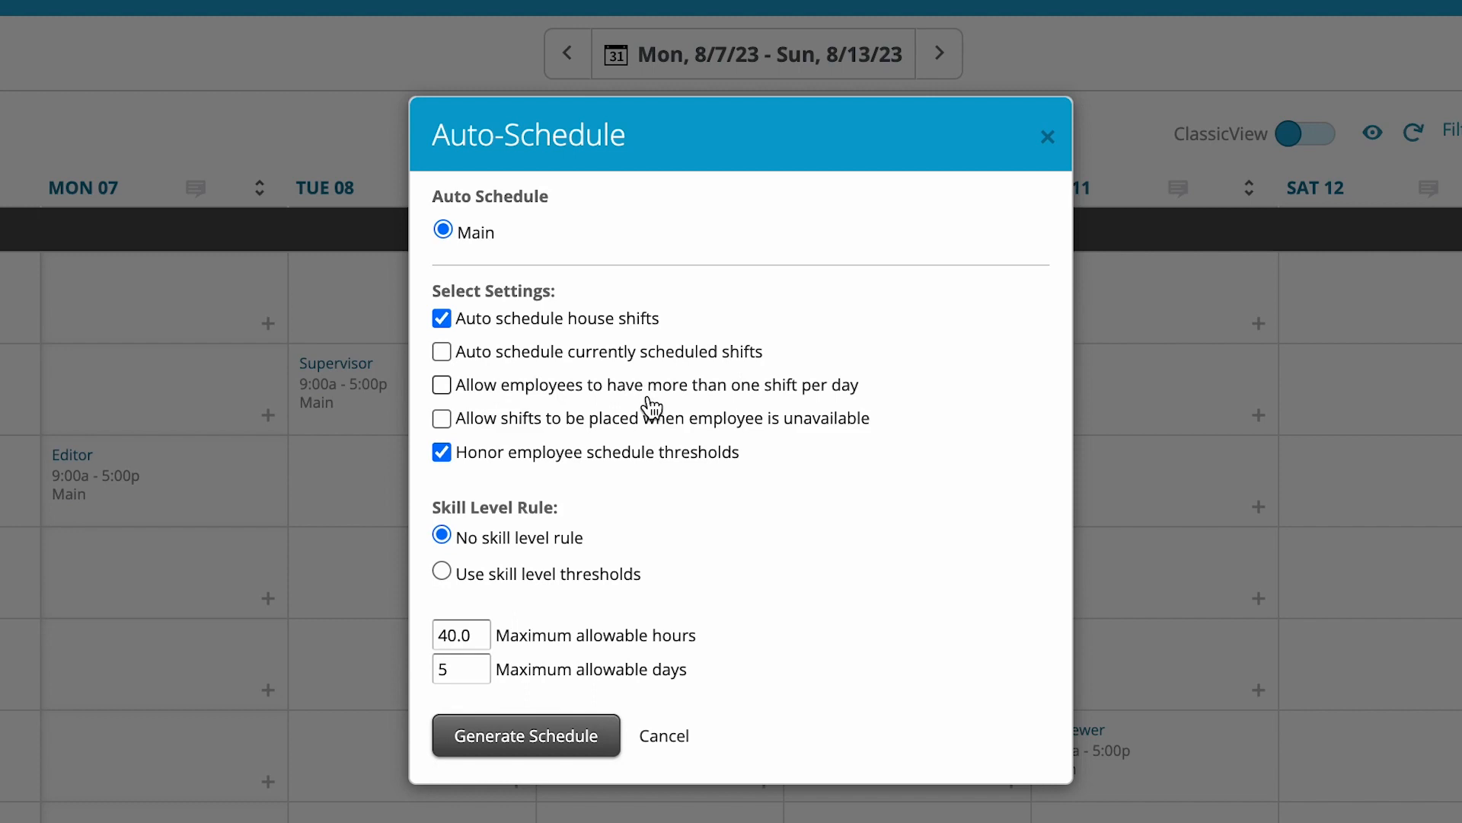
mouse_move(763, 394)
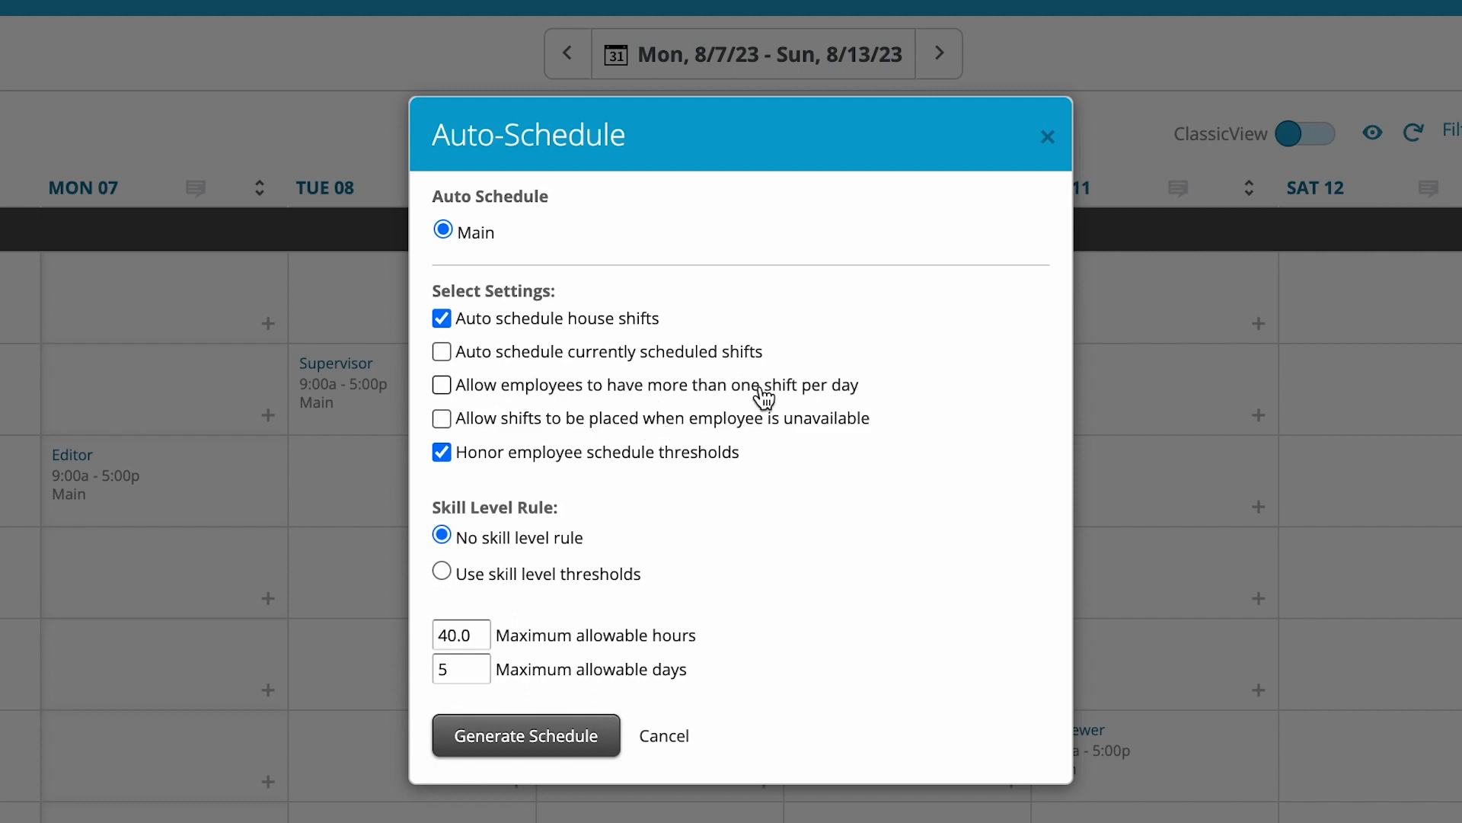
mouse_move(570, 445)
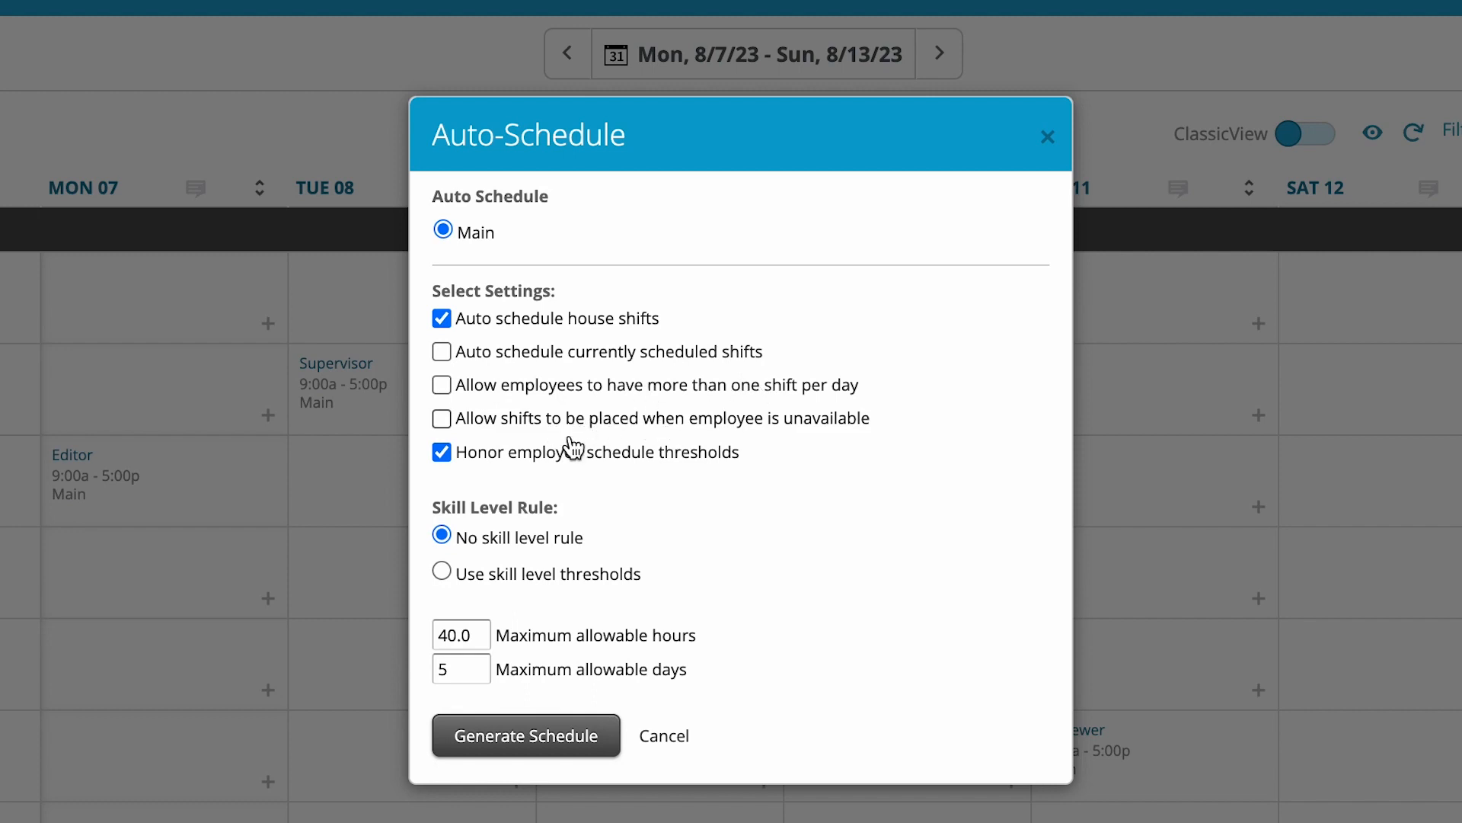
mouse_move(559, 487)
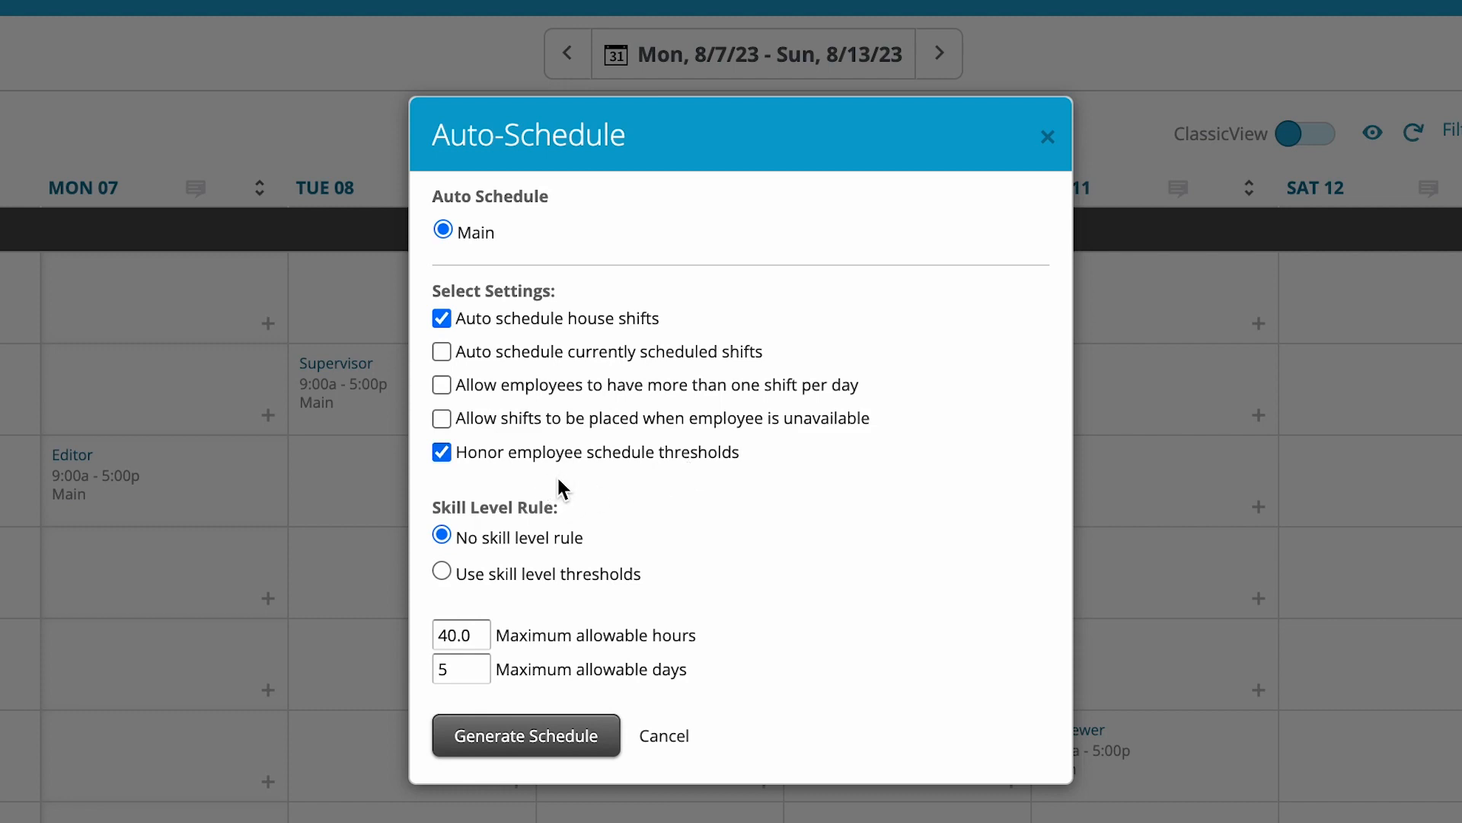
mouse_move(579, 528)
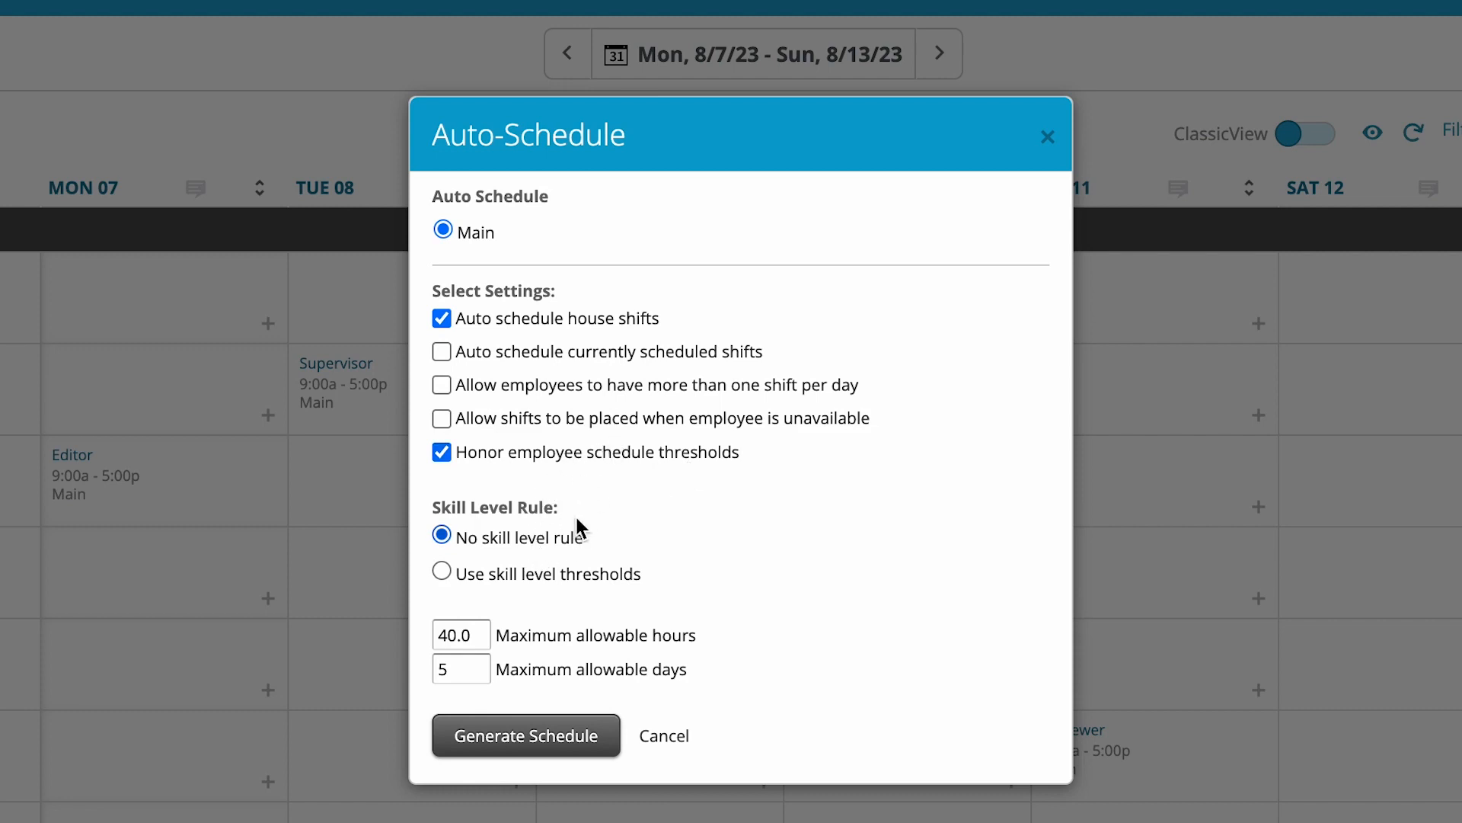
mouse_move(583, 522)
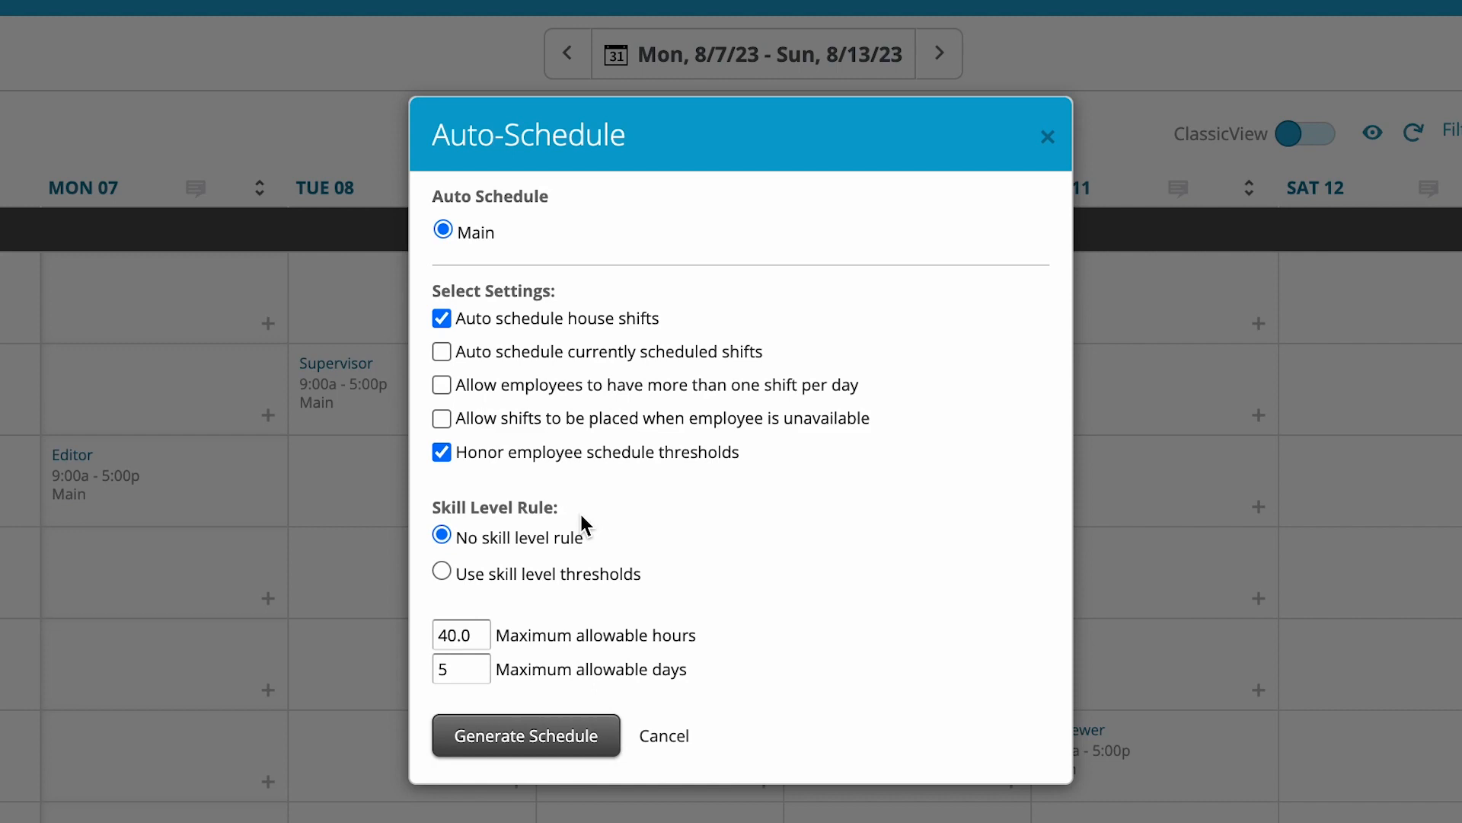
mouse_move(662, 604)
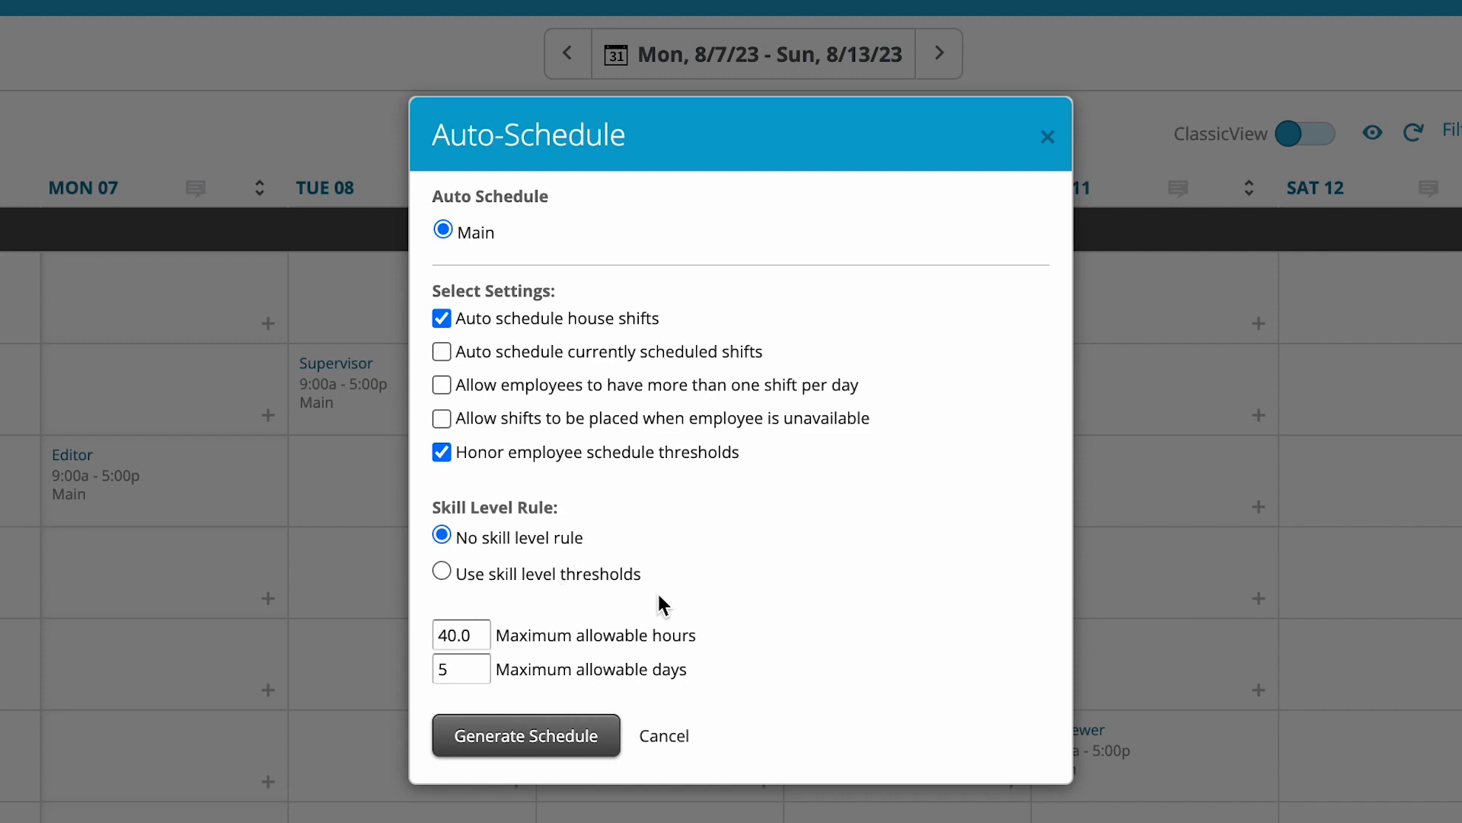
mouse_move(636, 662)
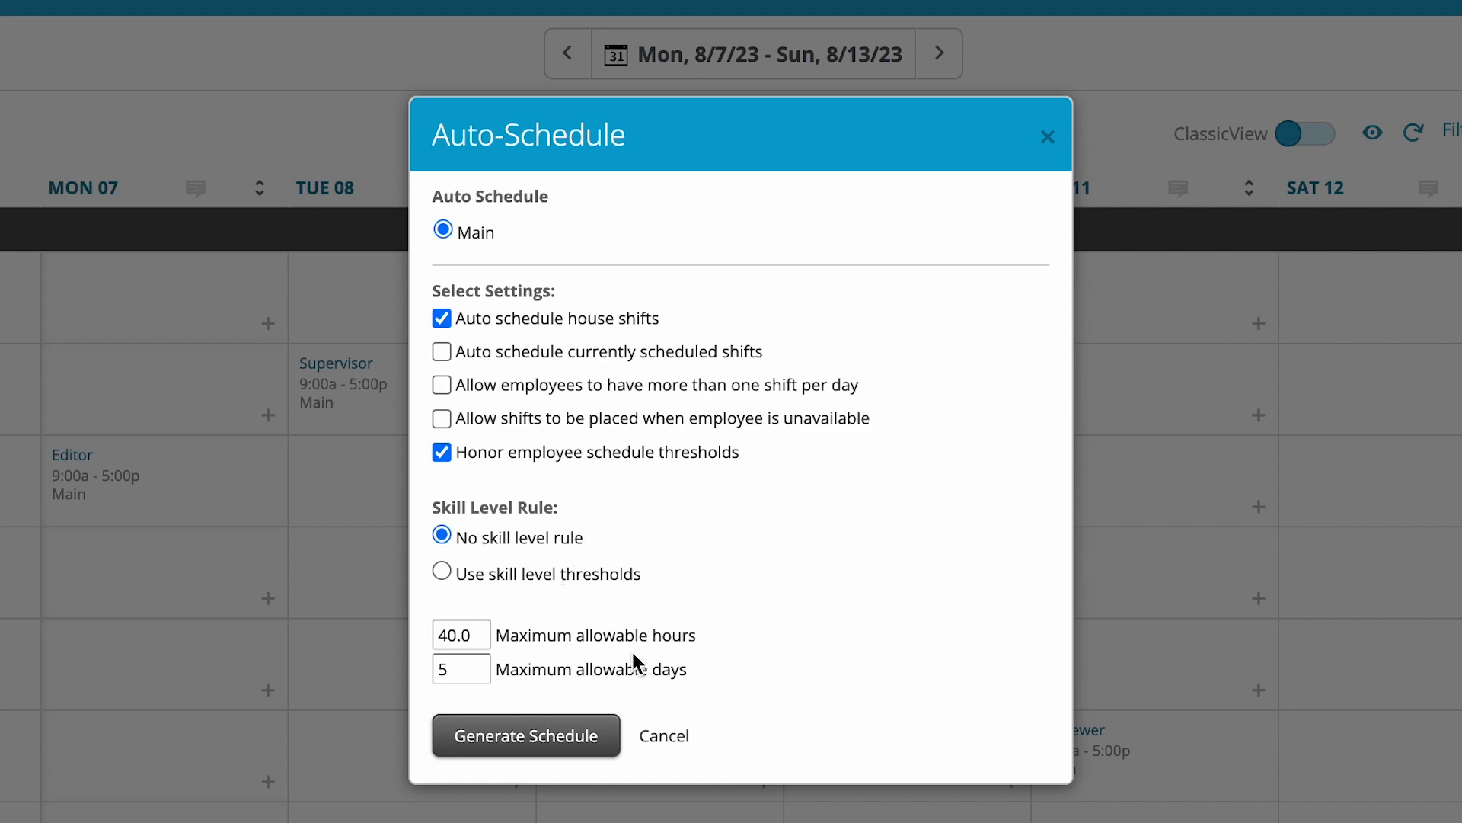
mouse_move(661, 558)
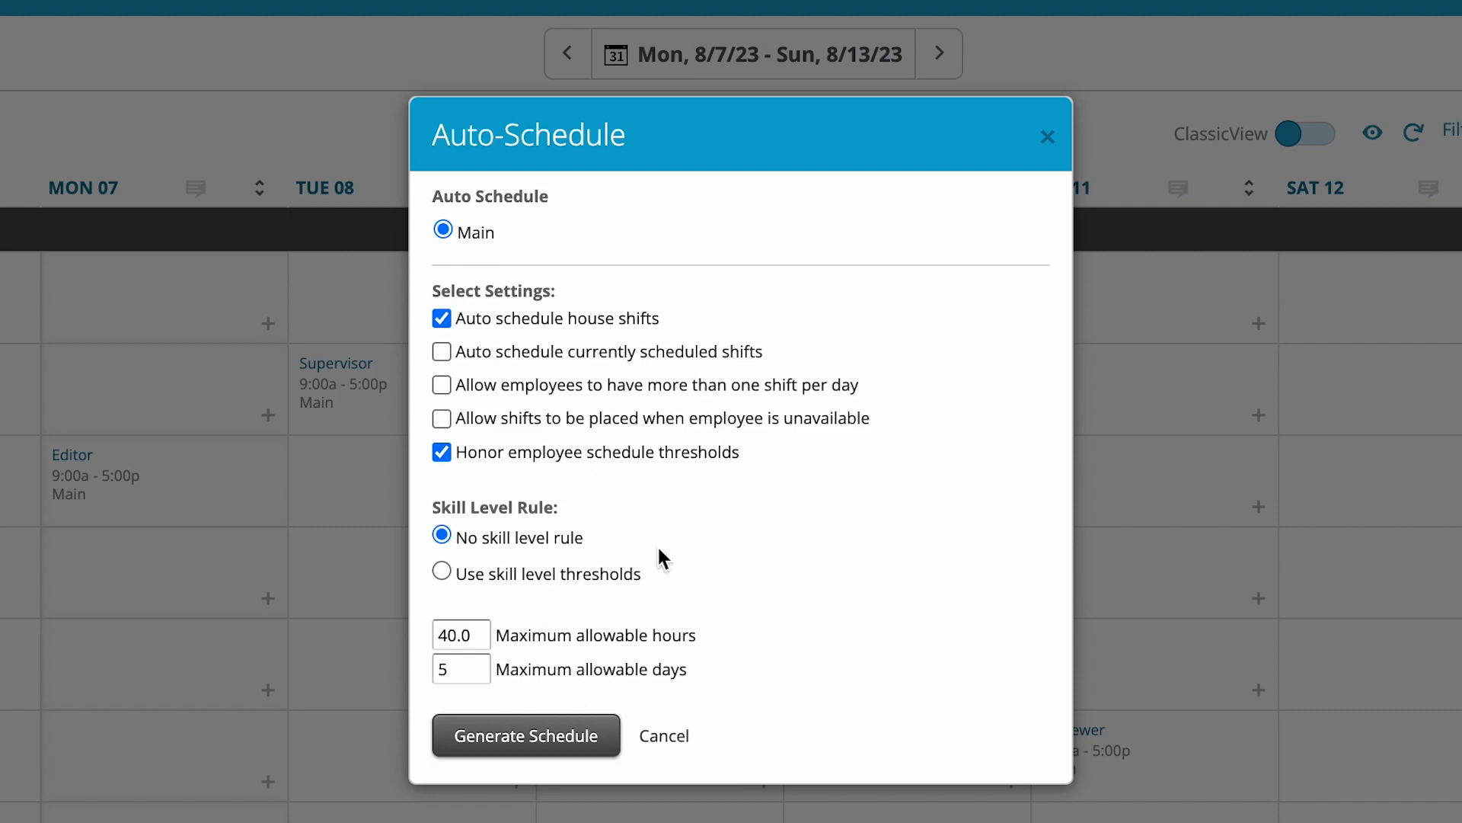
mouse_move(522, 747)
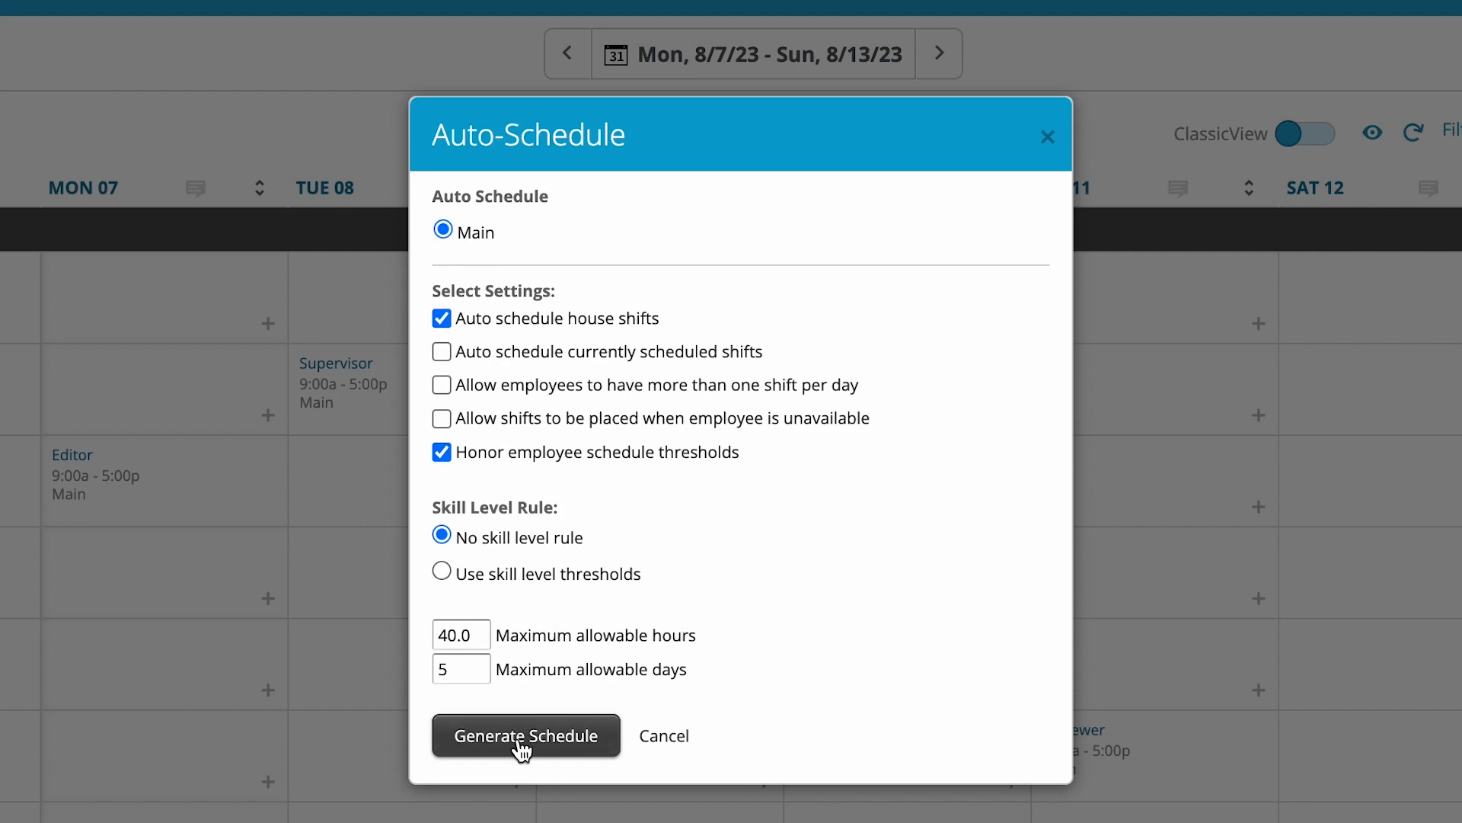
Step: Run Generate Schedule and return to the Aug 7–13 weekly grid
left_click(525, 735)
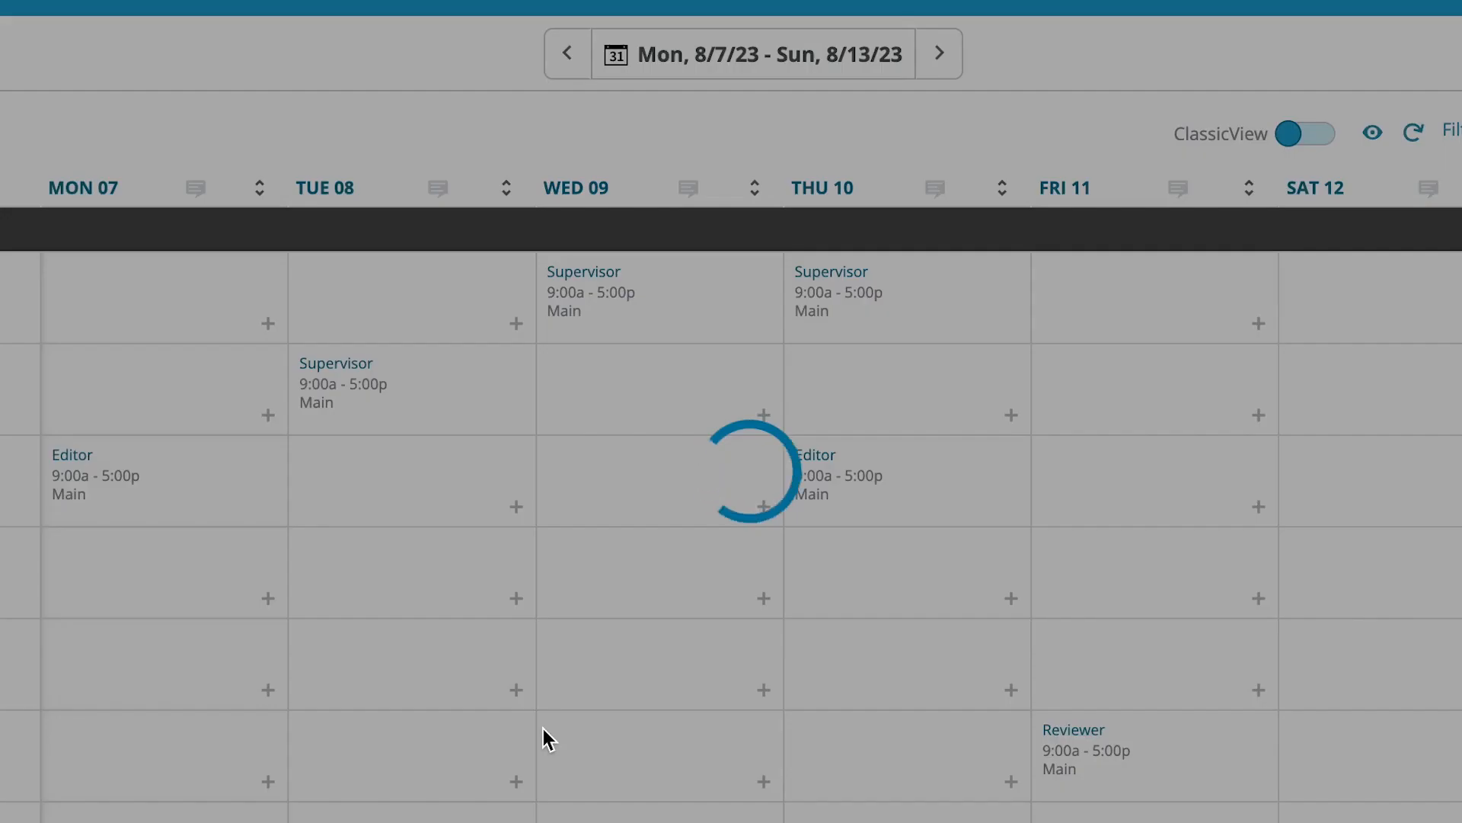
left_click(660, 663)
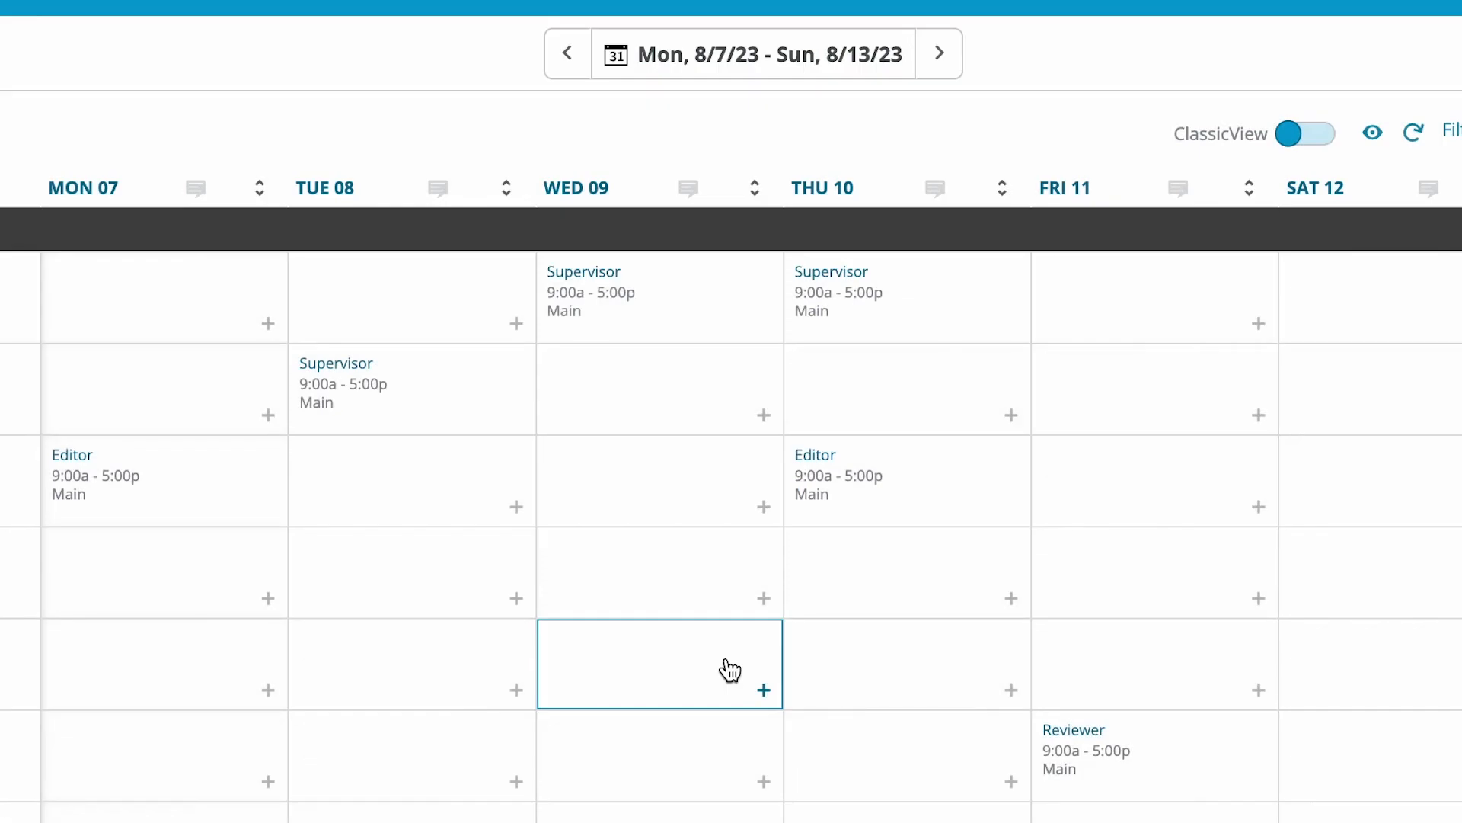
mouse_move(1087, 7)
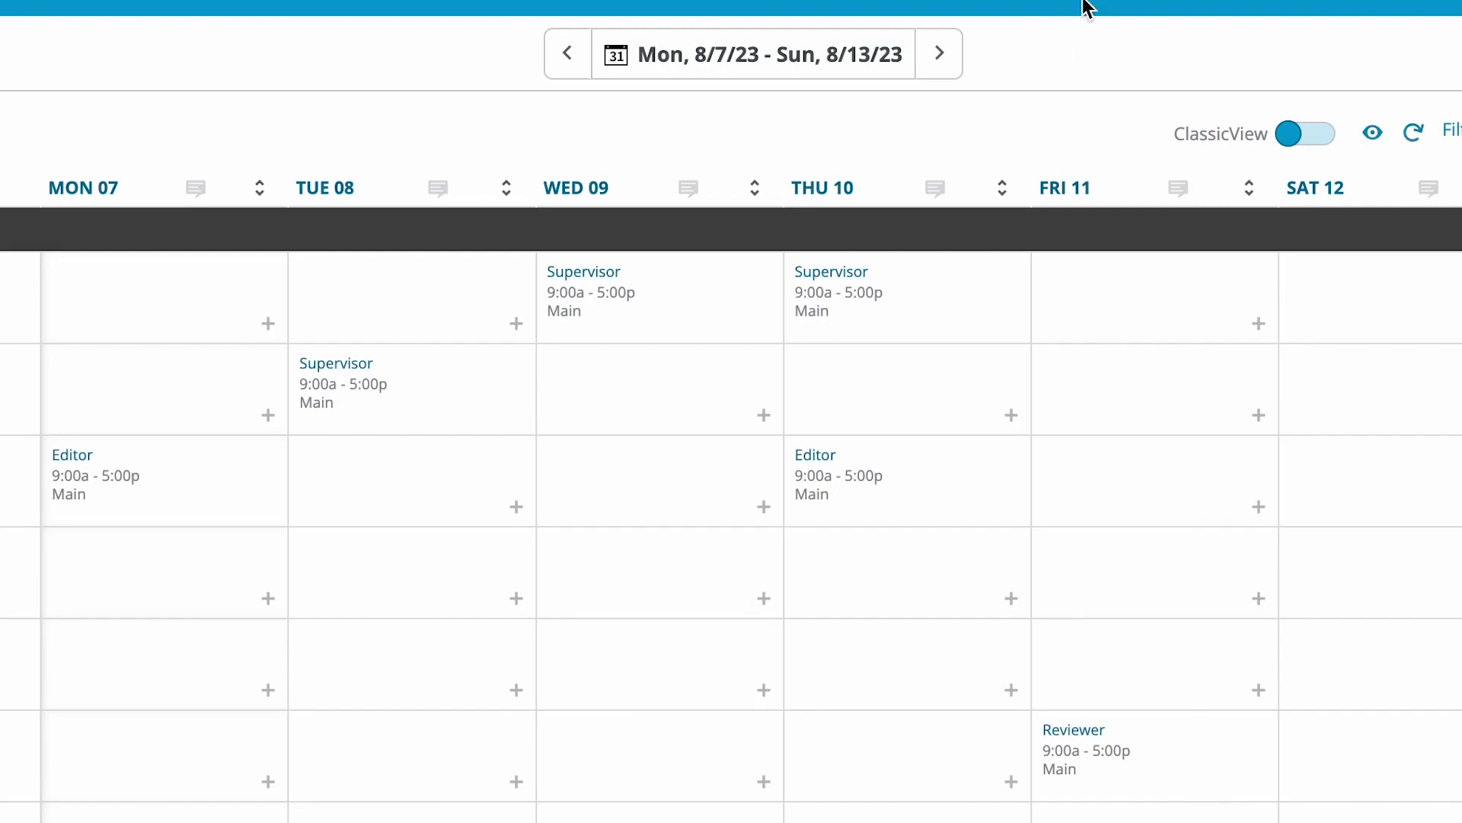